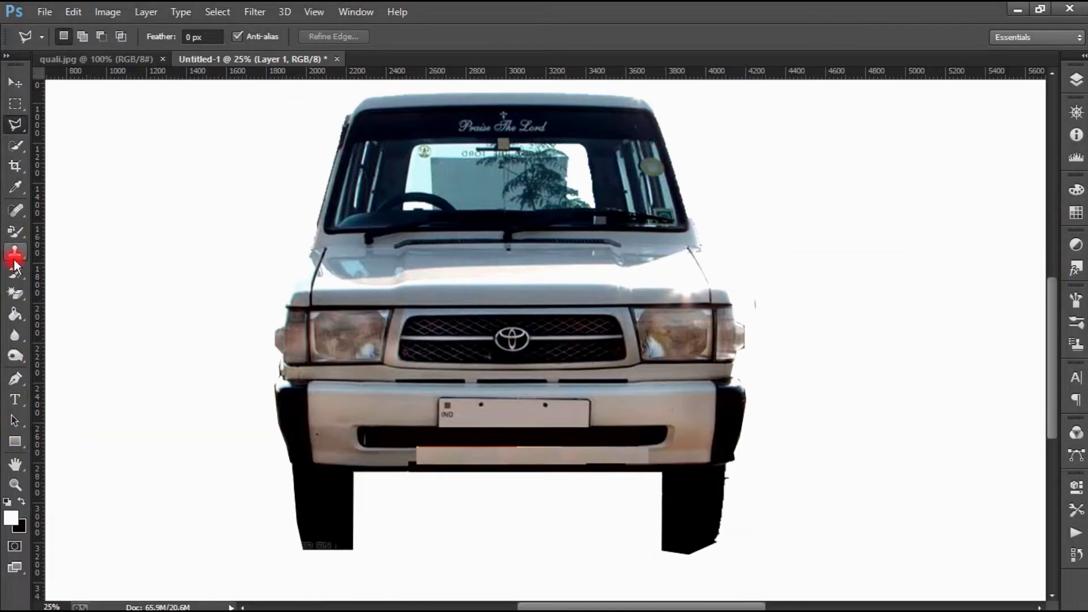
- Clone body panel over the headlights and grille using bodywork as the source
{"action": "left_click", "coordinate": [15, 254]}
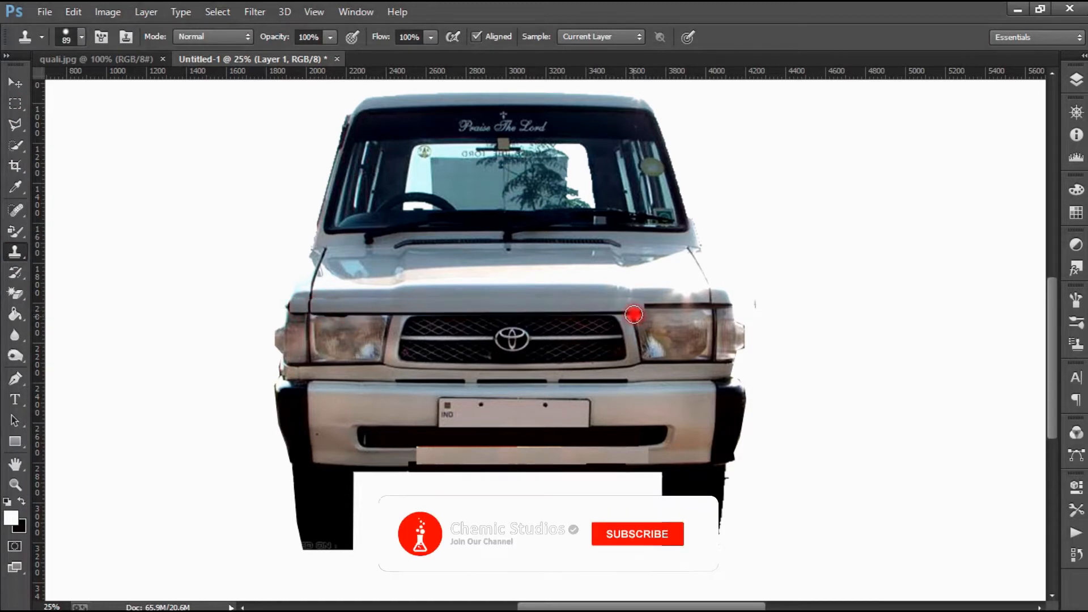
{"action": "left_click", "coordinate": [636, 532]}
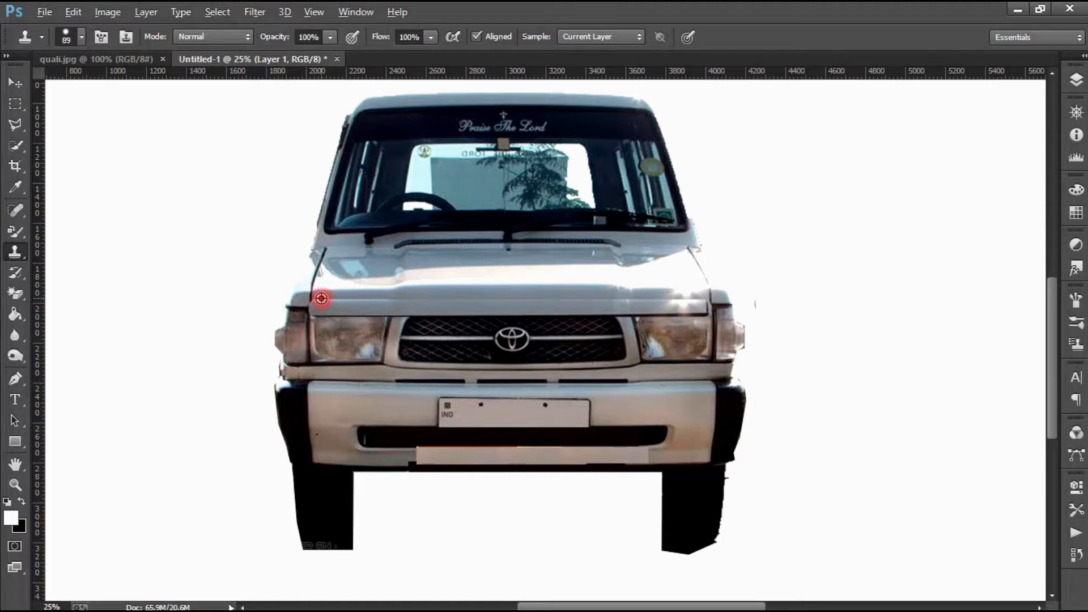
{"action": "left_click_drag", "start_coordinate": [323, 298], "coordinate": [709, 353]}
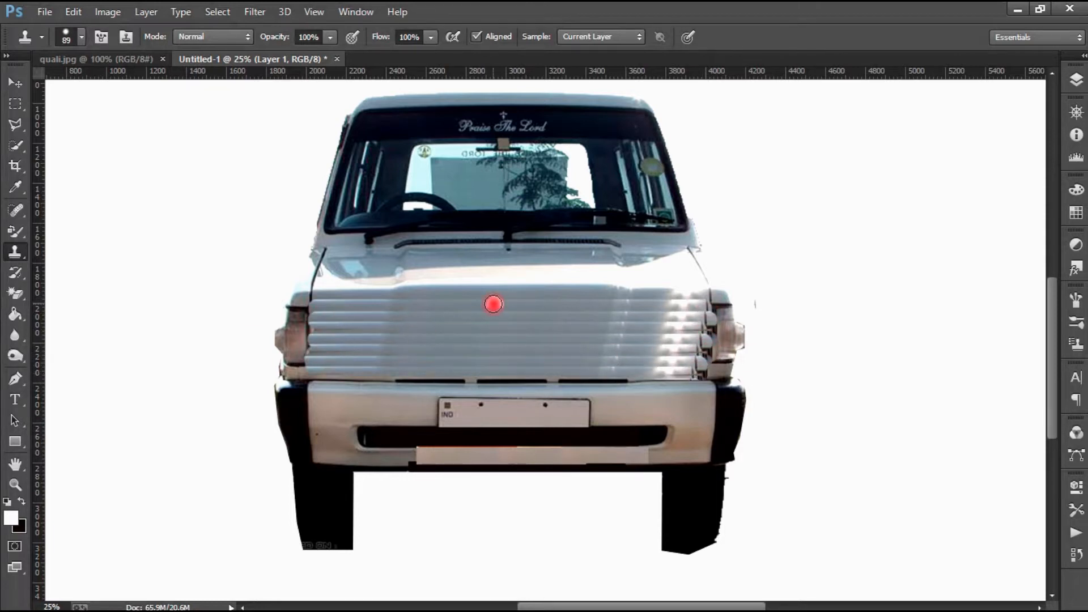
{"action": "left_click_drag", "start_coordinate": [493, 304], "coordinate": [307, 335]}
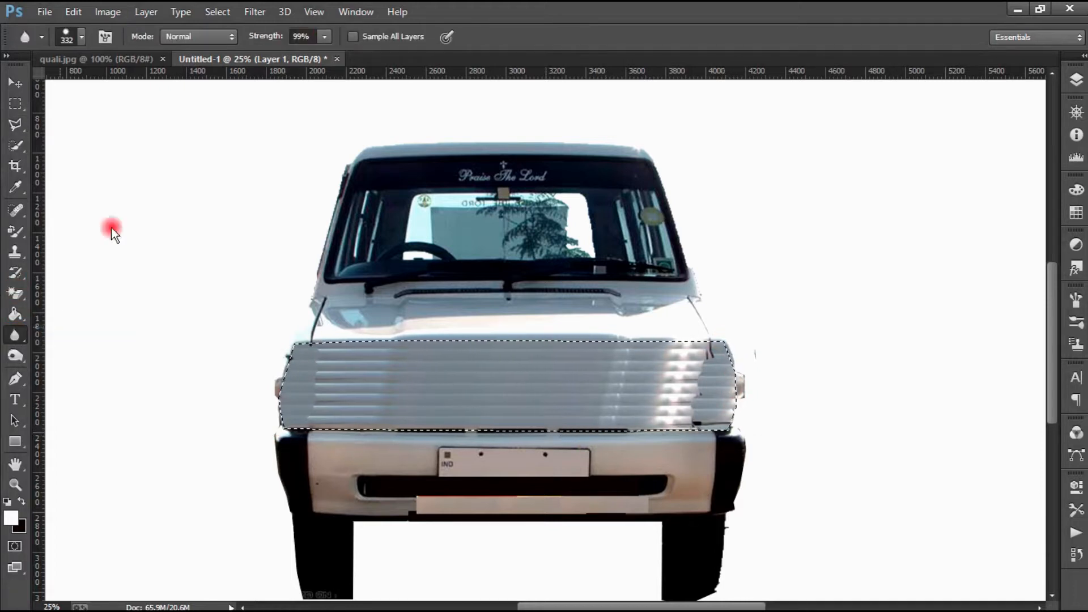
- Soften the cloned front panel with a Gaussian Blur
{"action": "left_click", "coordinate": [254, 11]}
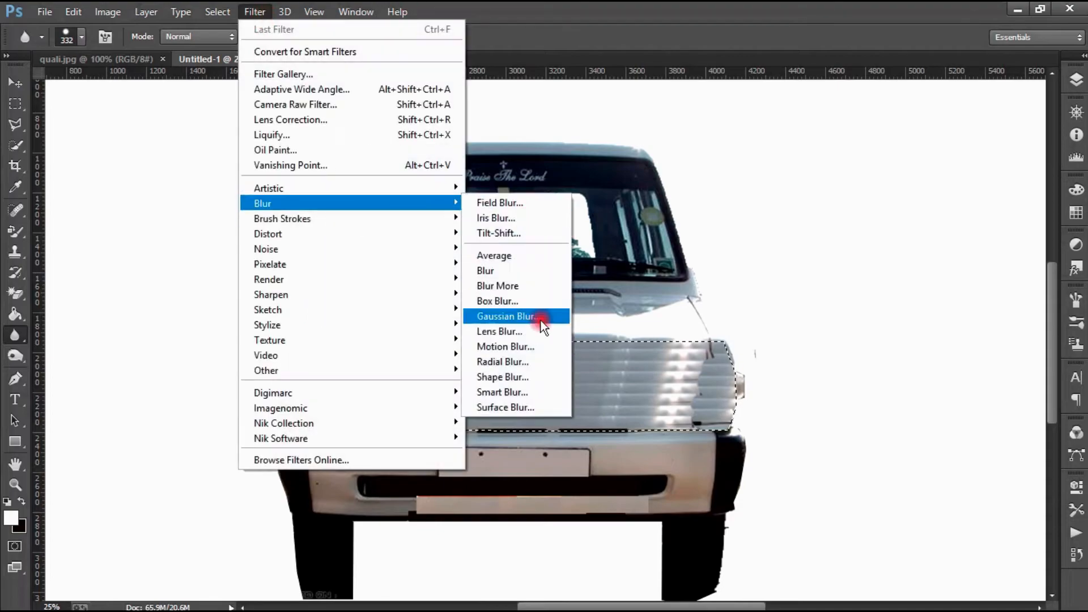
{"action": "left_click", "coordinate": [500, 331]}
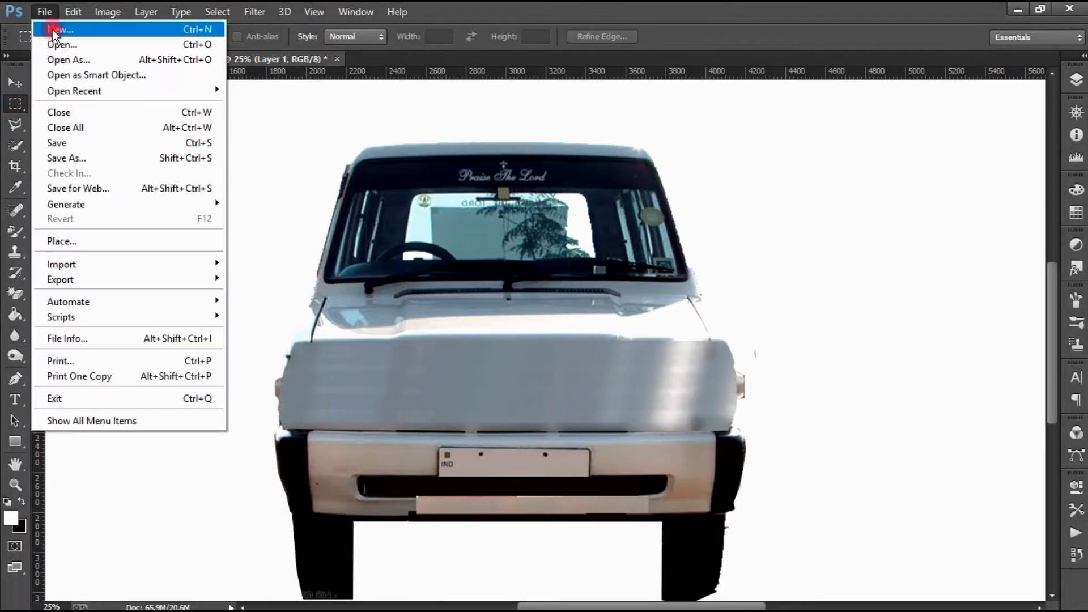
- Bring in the headlight image and place a mirrored copy on the left side
{"action": "left_click", "coordinate": [62, 44]}
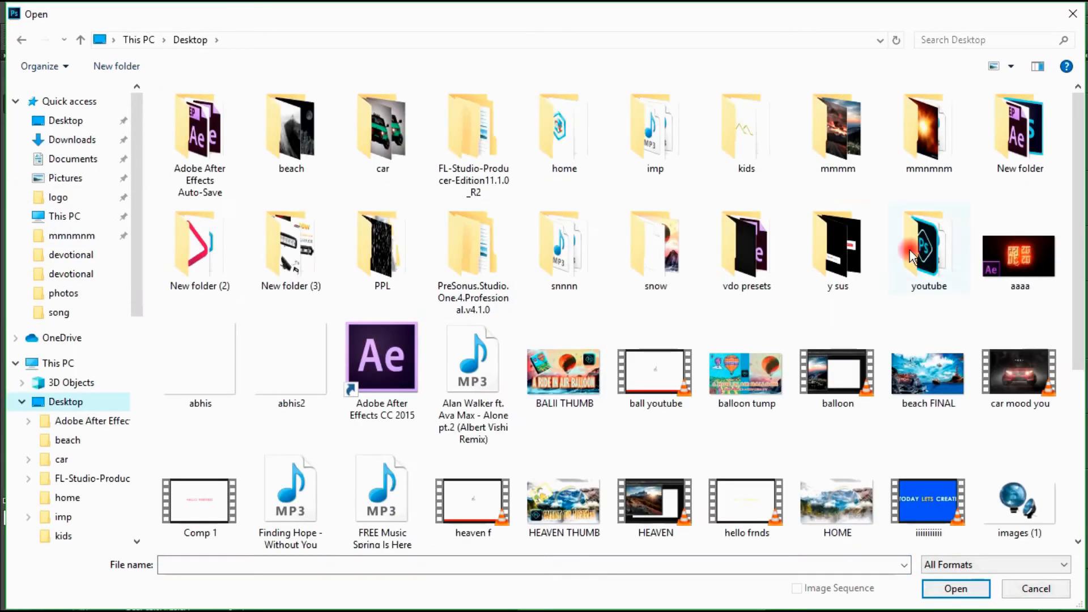
{"action": "left_click", "coordinate": [955, 589]}
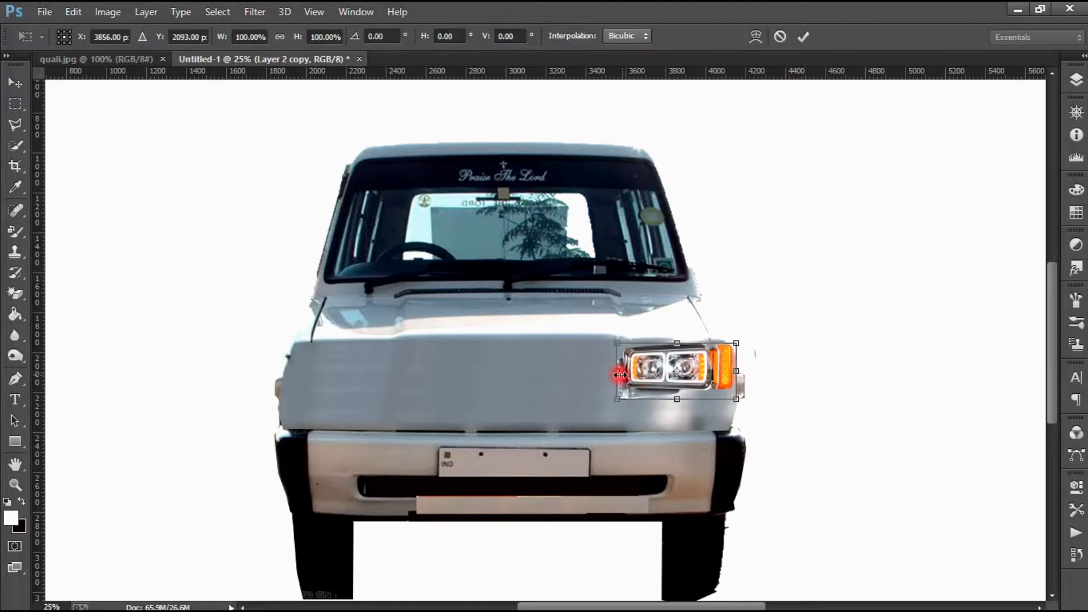
{"action": "left_click_drag", "start_coordinate": [677, 371], "coordinate": [346, 372]}
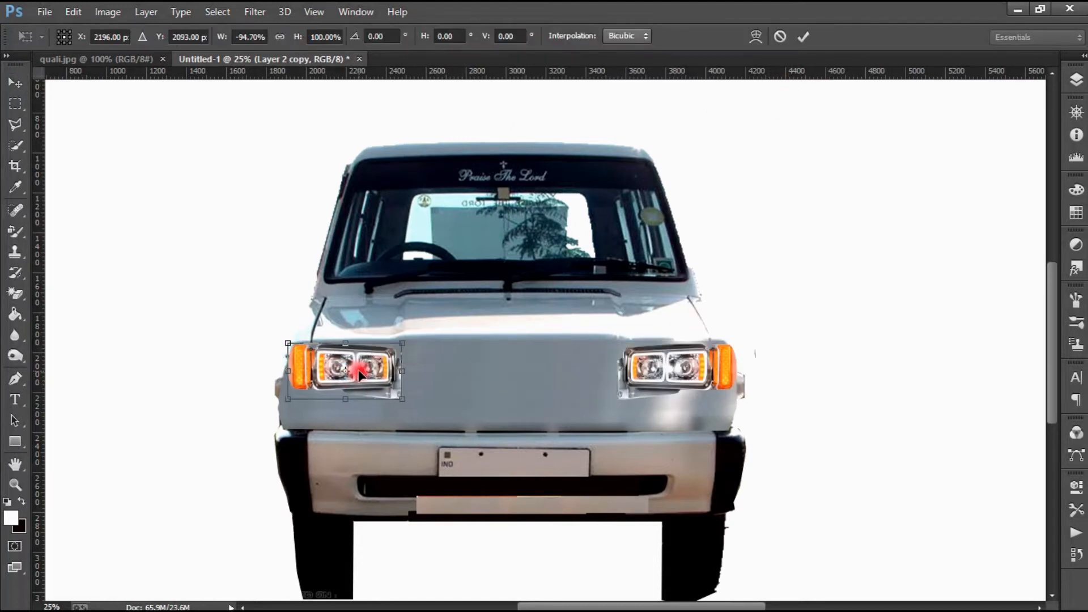
{"action": "left_click", "coordinate": [804, 36]}
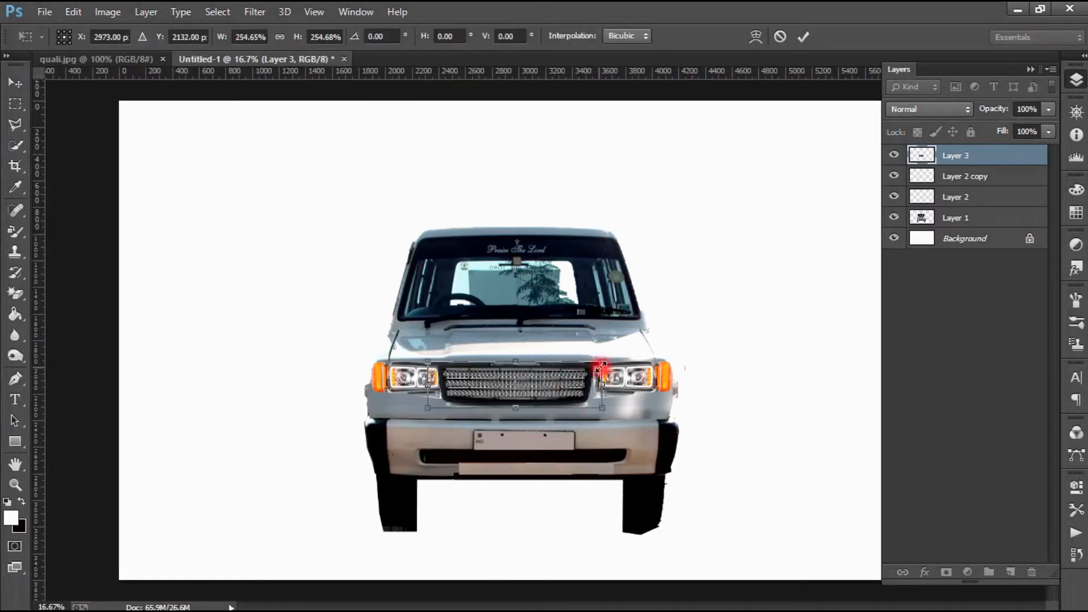
- Add the chrome grille image and fit it between the headlights
{"action": "left_click", "coordinate": [800, 37]}
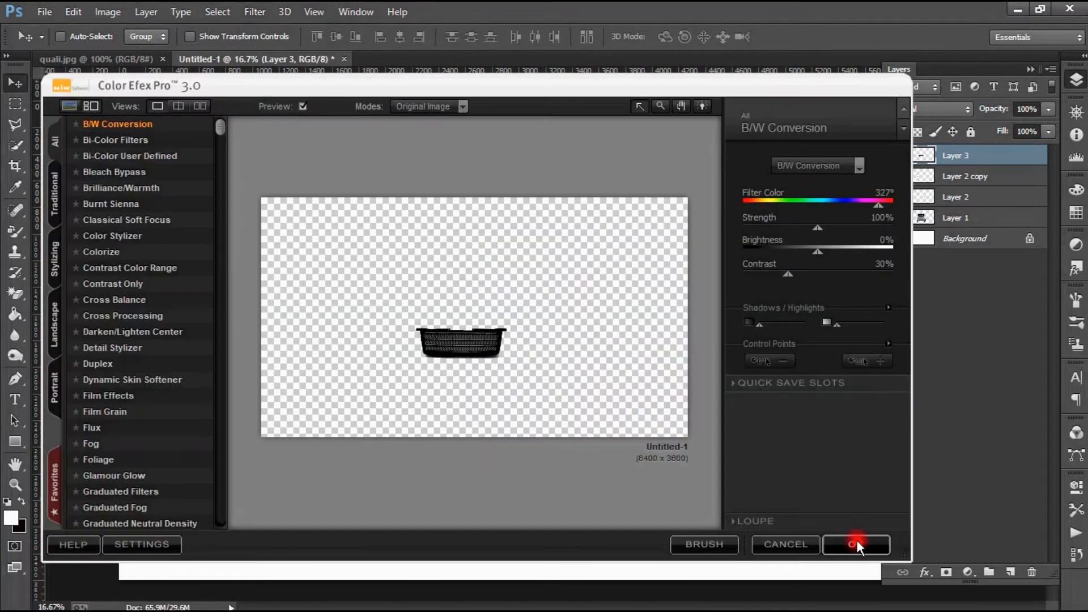
- Apply Color Efex Pro B/W Conversion to turn the grille black
{"action": "left_click", "coordinate": [857, 544]}
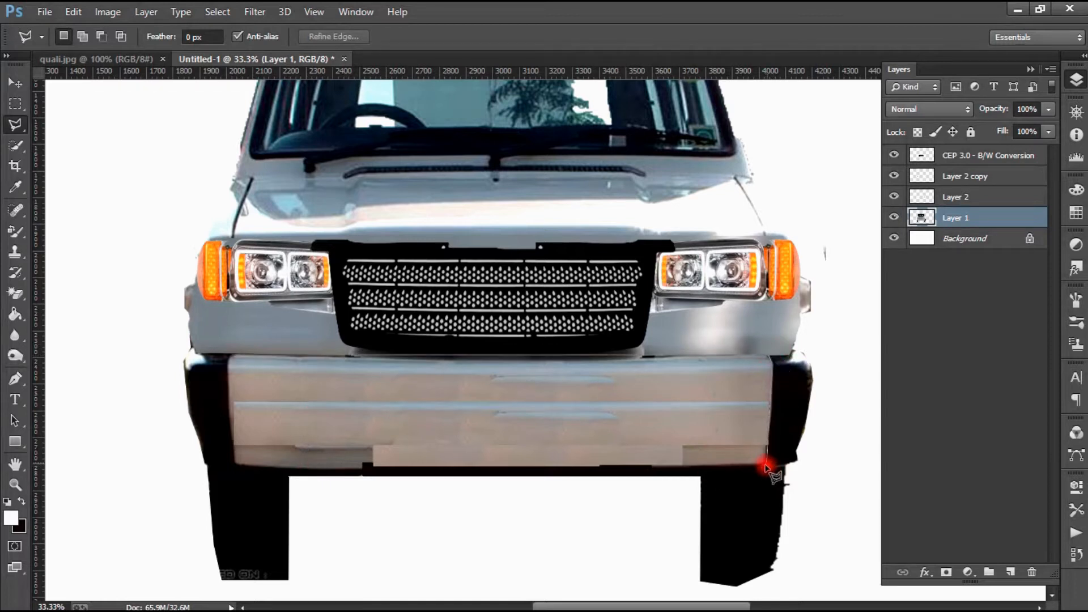
{"action": "mouse_move", "coordinate": [231, 366]}
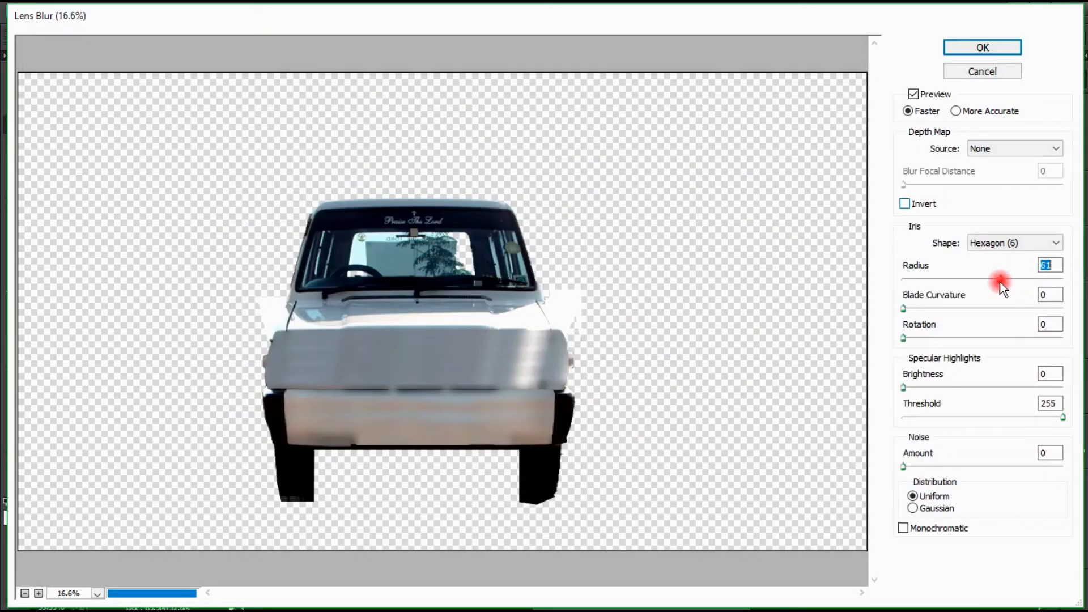
- Adjust the Lens Blur radius to smooth the lower bumper bodywork
{"action": "left_click", "coordinate": [981, 47]}
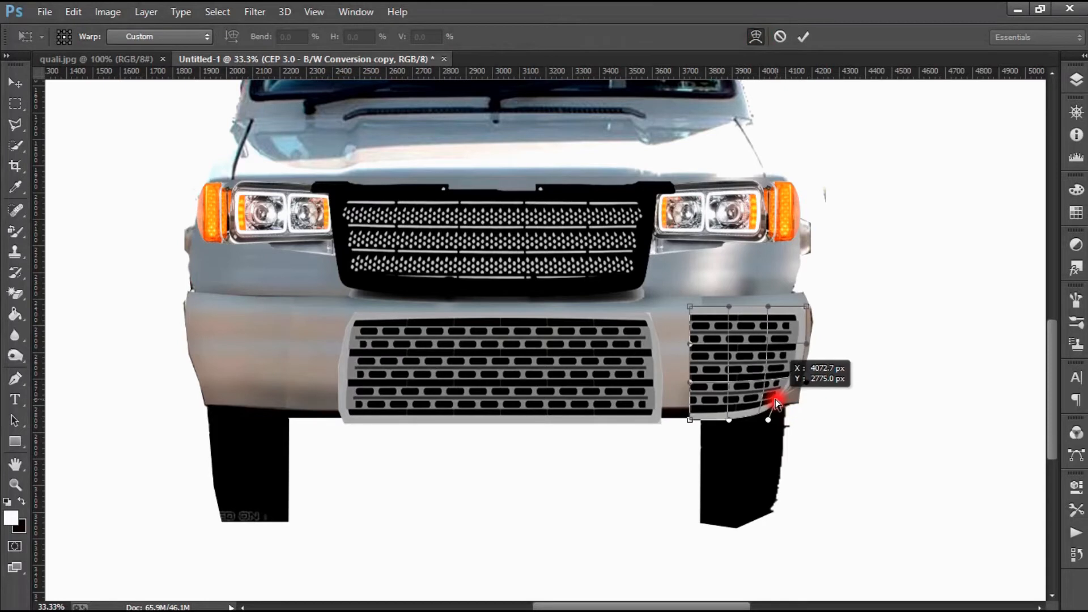
- Warp the side grille into place and give it an outline stroke
{"action": "left_click", "coordinate": [757, 37]}
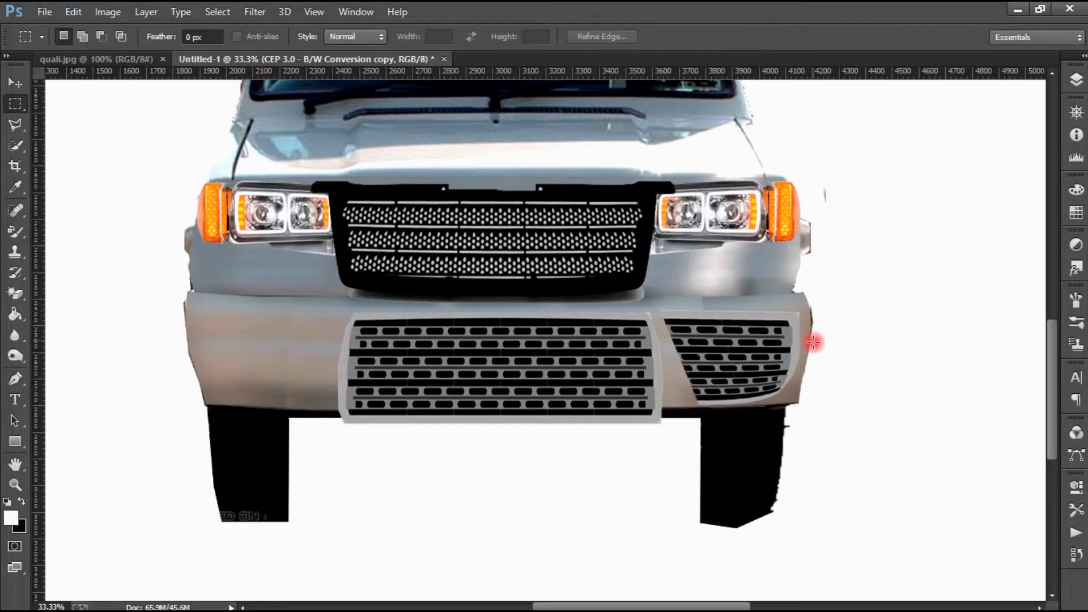
{"action": "left_click", "coordinate": [14, 293]}
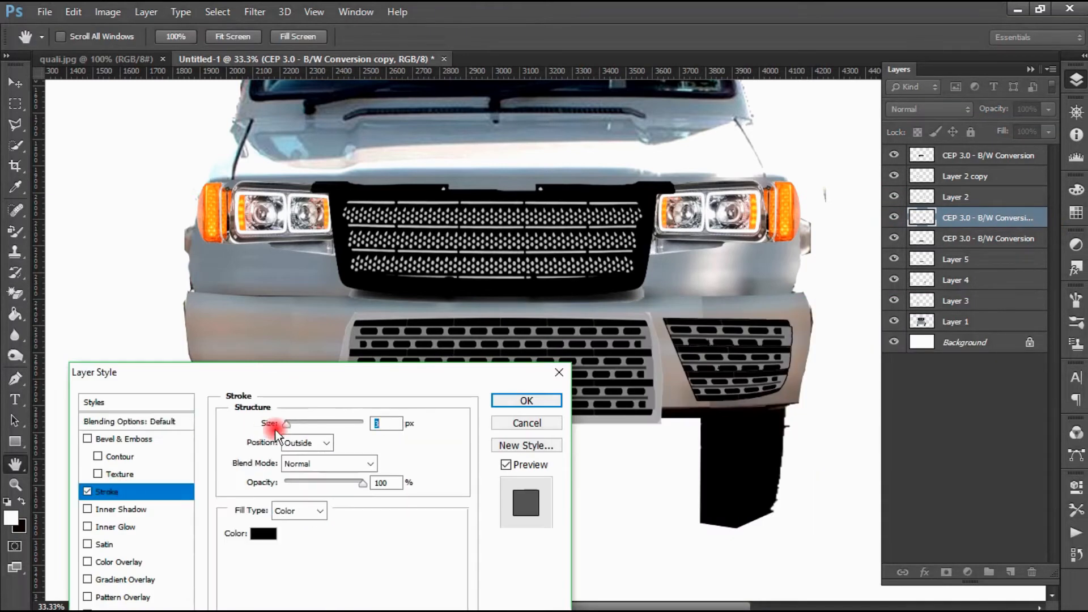
{"action": "left_click_drag", "start_coordinate": [285, 423], "coordinate": [298, 422]}
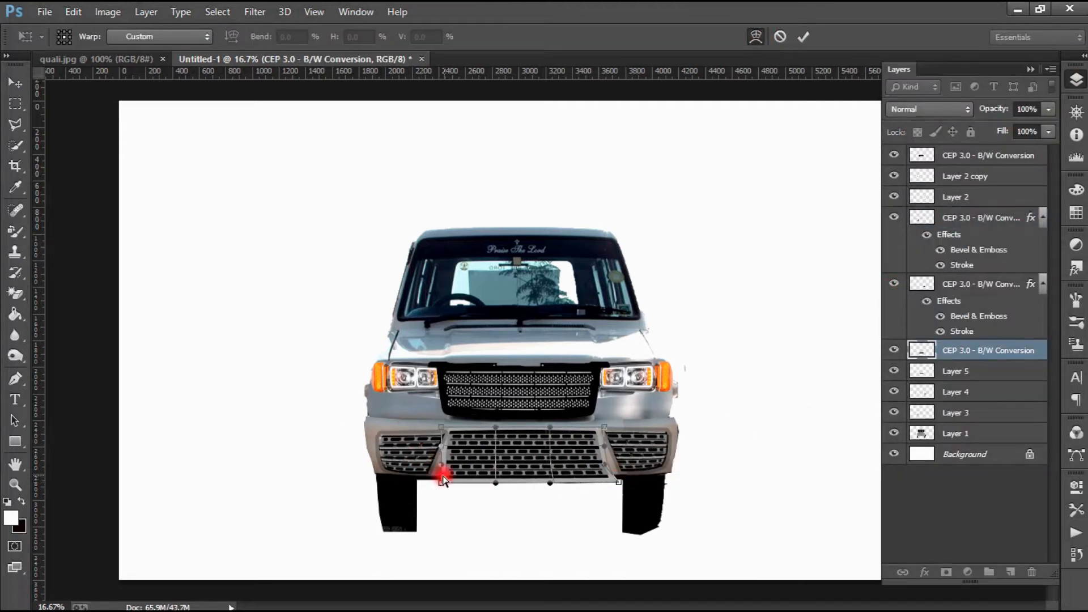
- Bend the centre frame to the bumper and adjust its stroke opacity
{"action": "left_click_drag", "start_coordinate": [443, 478], "coordinate": [591, 437]}
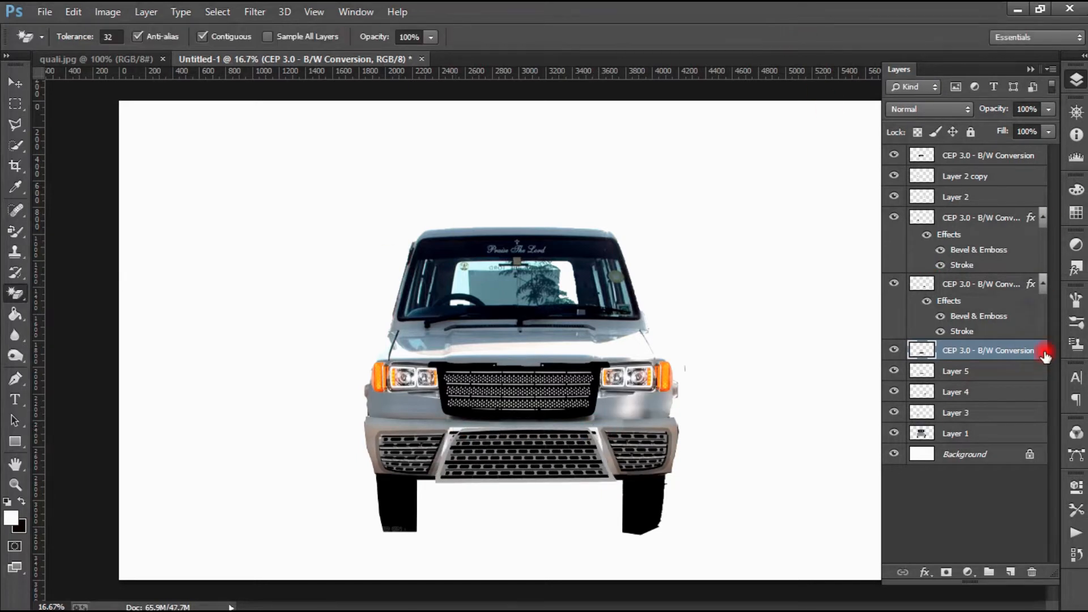
{"action": "double_click", "coordinate": [987, 350]}
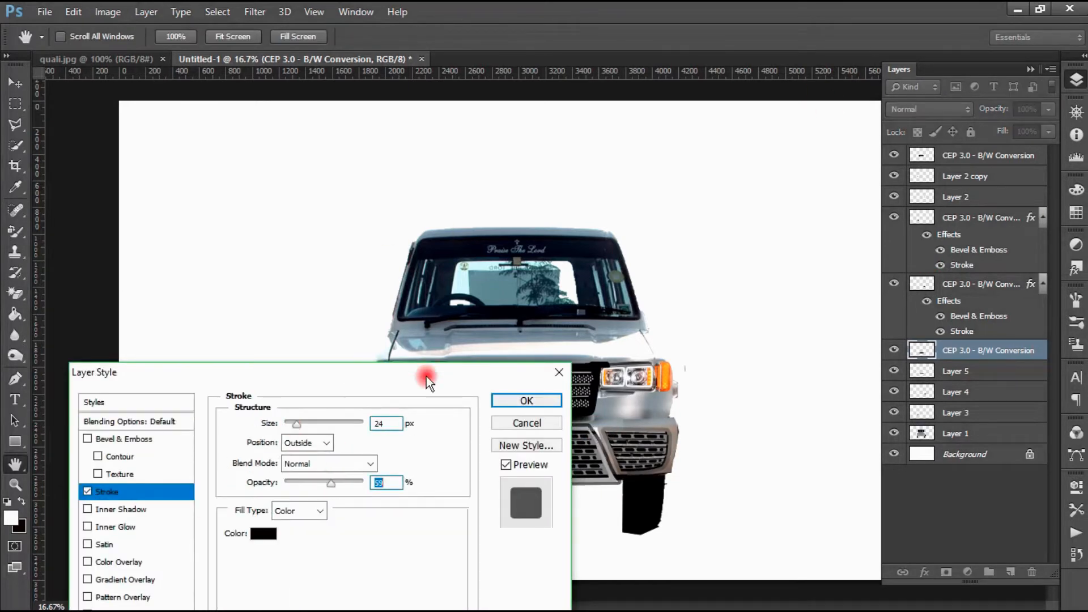
{"action": "left_click", "coordinate": [525, 401]}
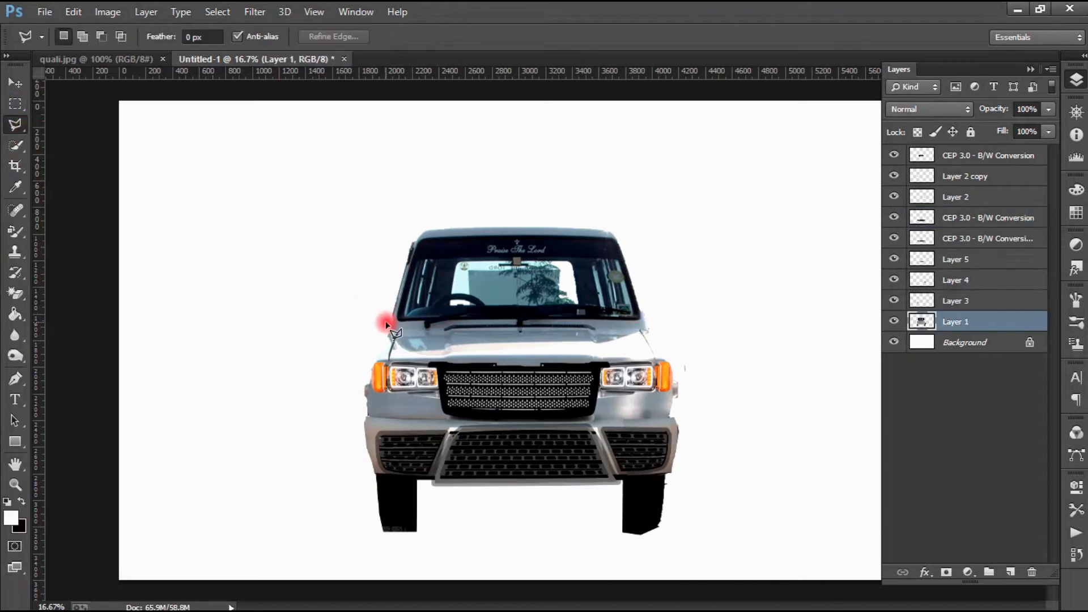
- Bring the round fog lamp image into the bumper vent
{"action": "left_click", "coordinate": [384, 326]}
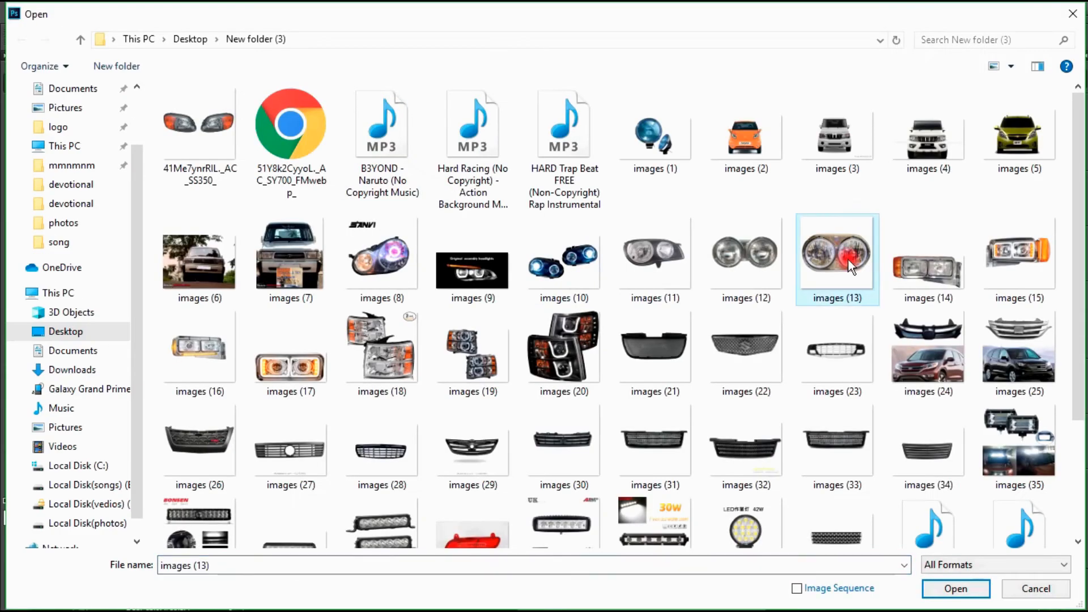
{"action": "left_click", "coordinate": [957, 589]}
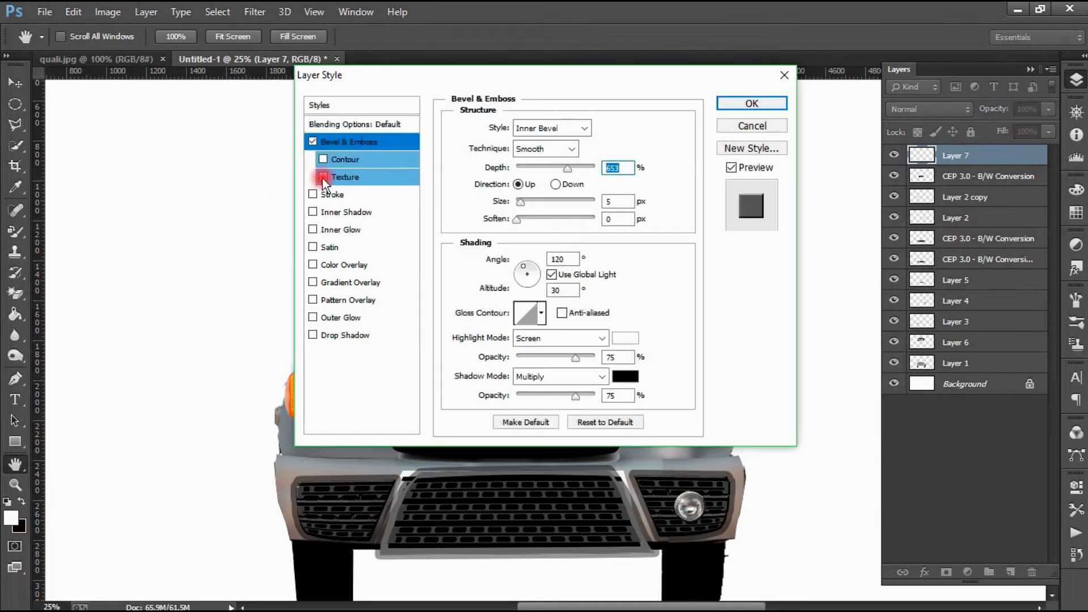
- Style the lamp with a black outside stroke and inner shadow
{"action": "left_click", "coordinate": [331, 195]}
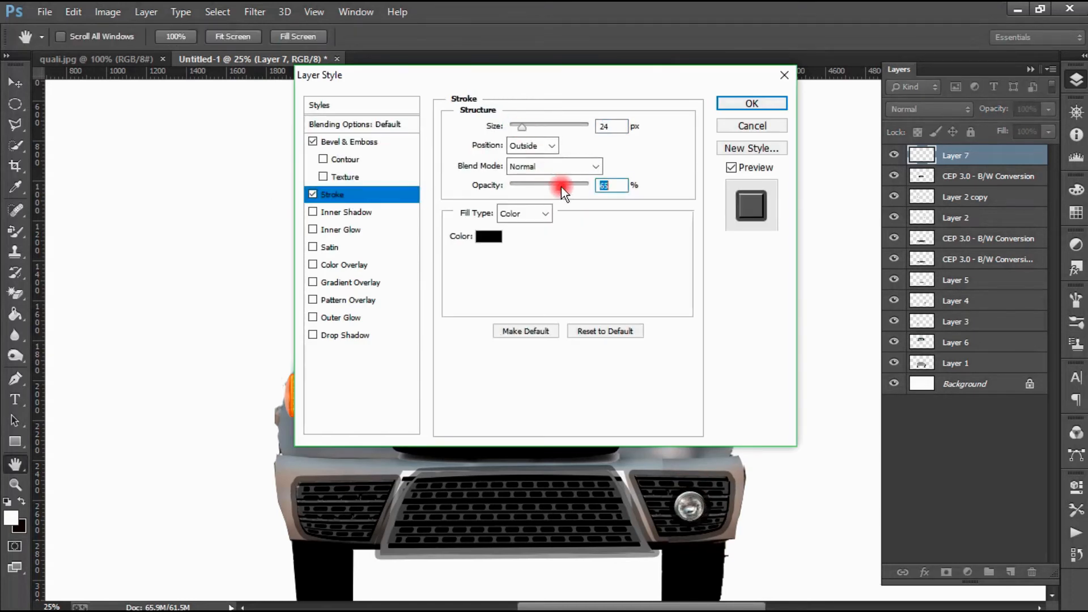
{"action": "left_click", "coordinate": [344, 212]}
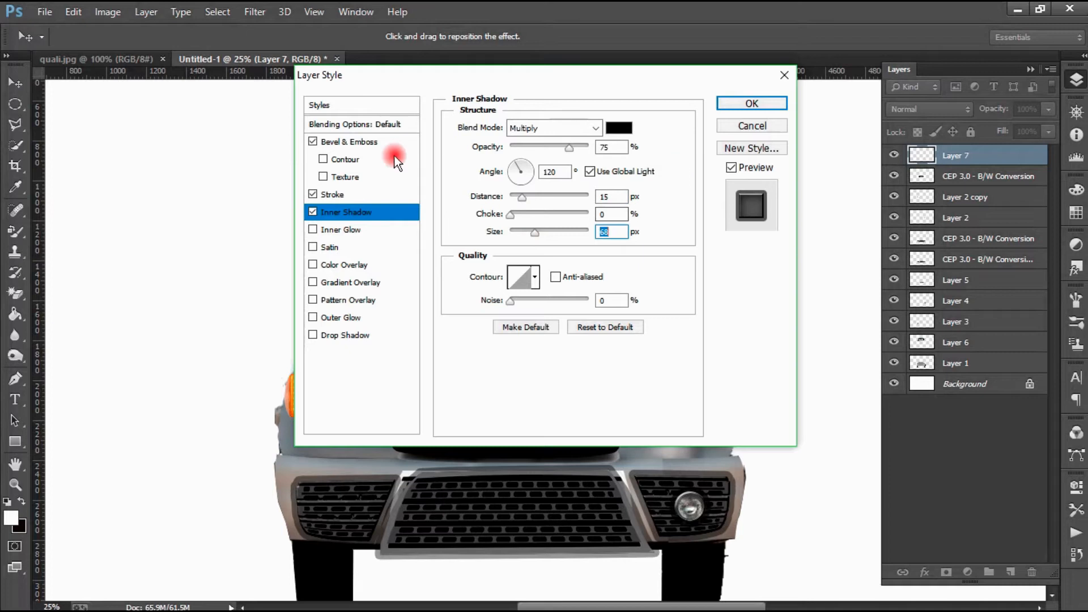
{"action": "left_click", "coordinate": [751, 103]}
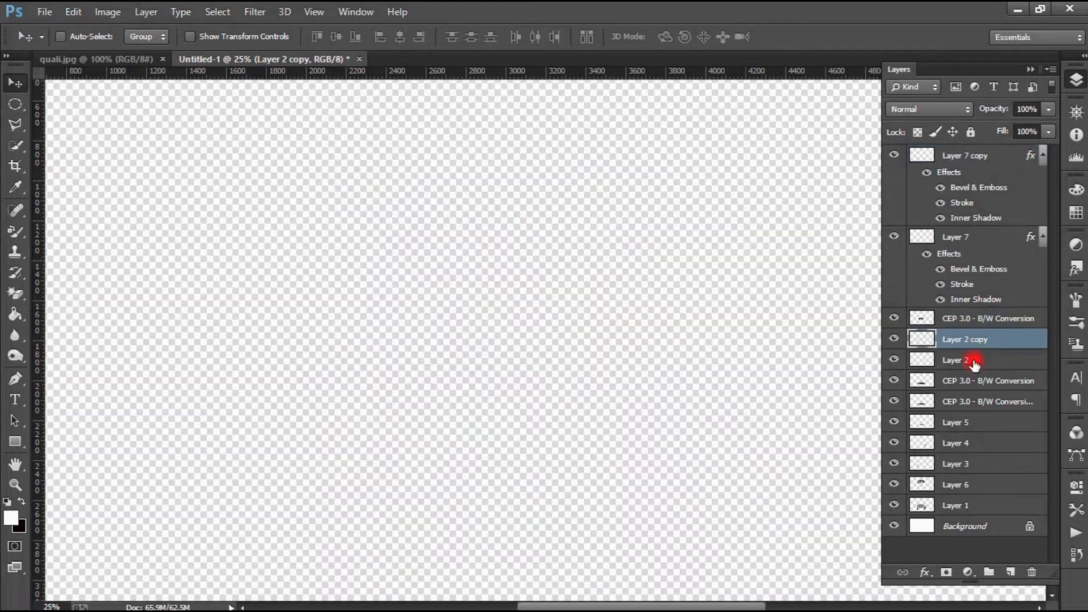
- Select Layer 2 and Layer 6, hiding Layer 5, then bring in the tyre image
{"action": "left_click", "coordinate": [954, 361]}
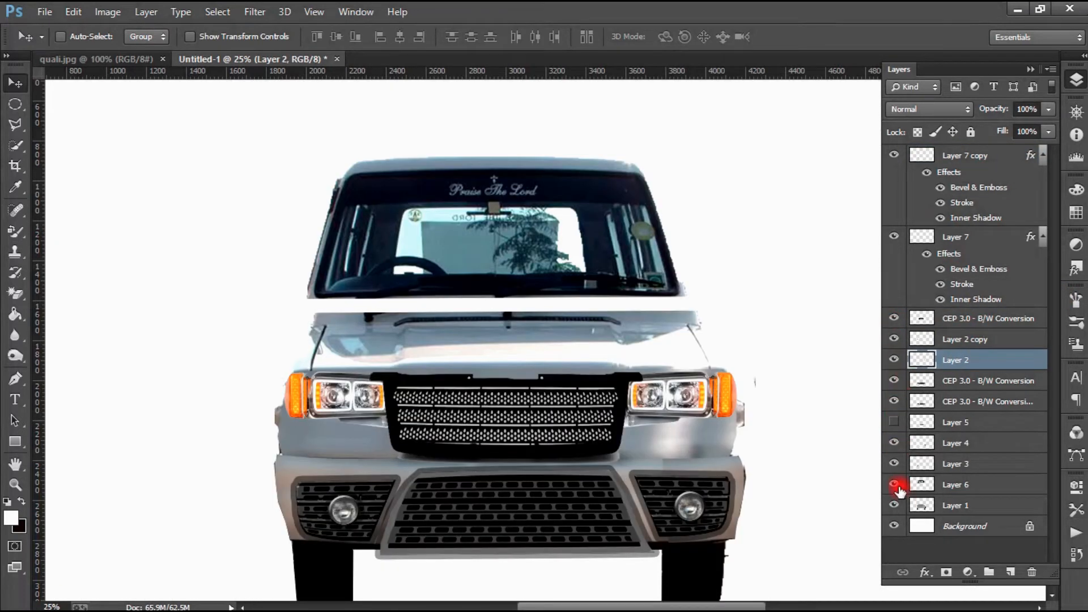
{"action": "left_click", "coordinate": [893, 484]}
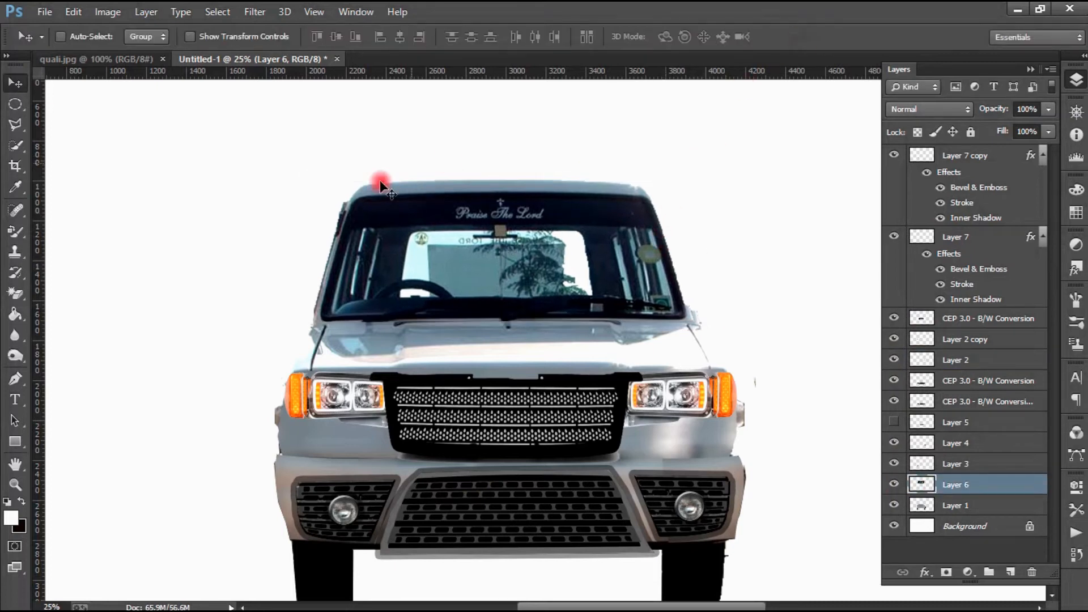
{"action": "left_click", "coordinate": [52, 12]}
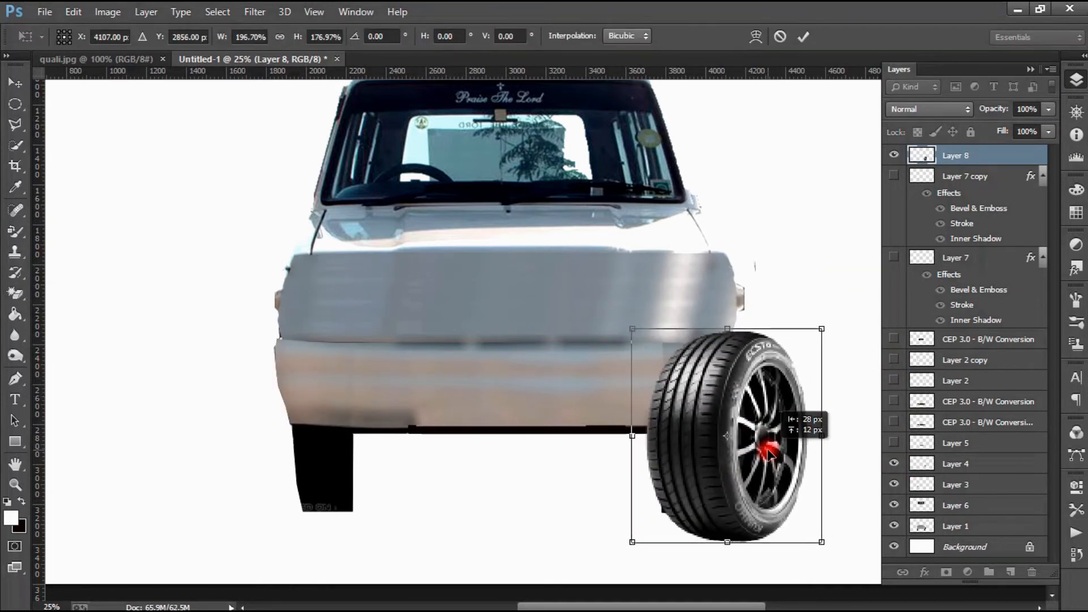
- Scale the tire beside the body, erase its hidden part and apply the transform
{"action": "left_click_drag", "start_coordinate": [821, 329], "coordinate": [826, 307]}
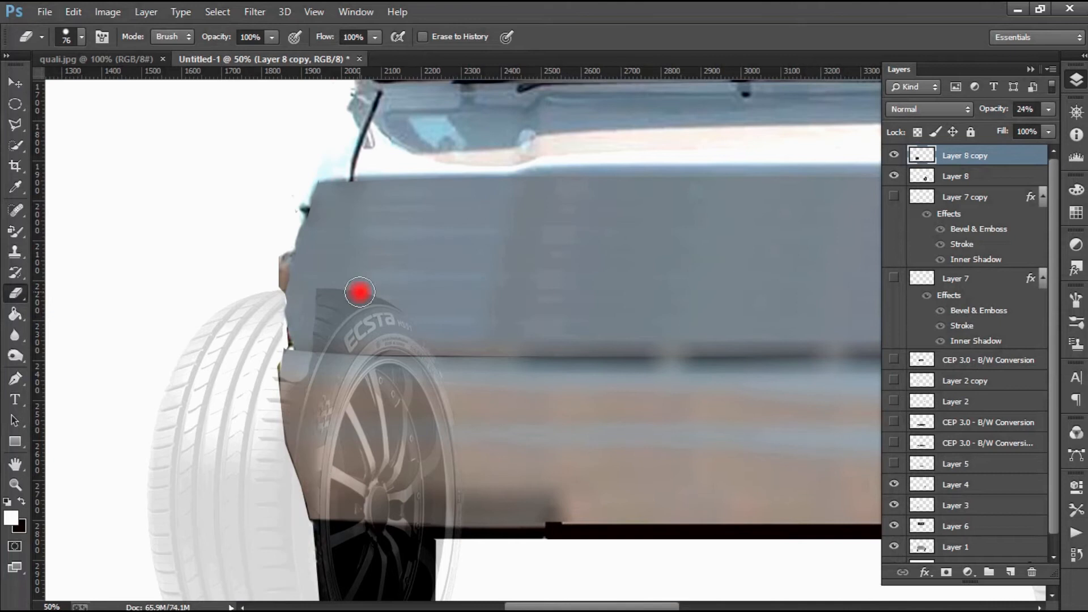
{"action": "left_click_drag", "start_coordinate": [360, 291], "coordinate": [353, 460]}
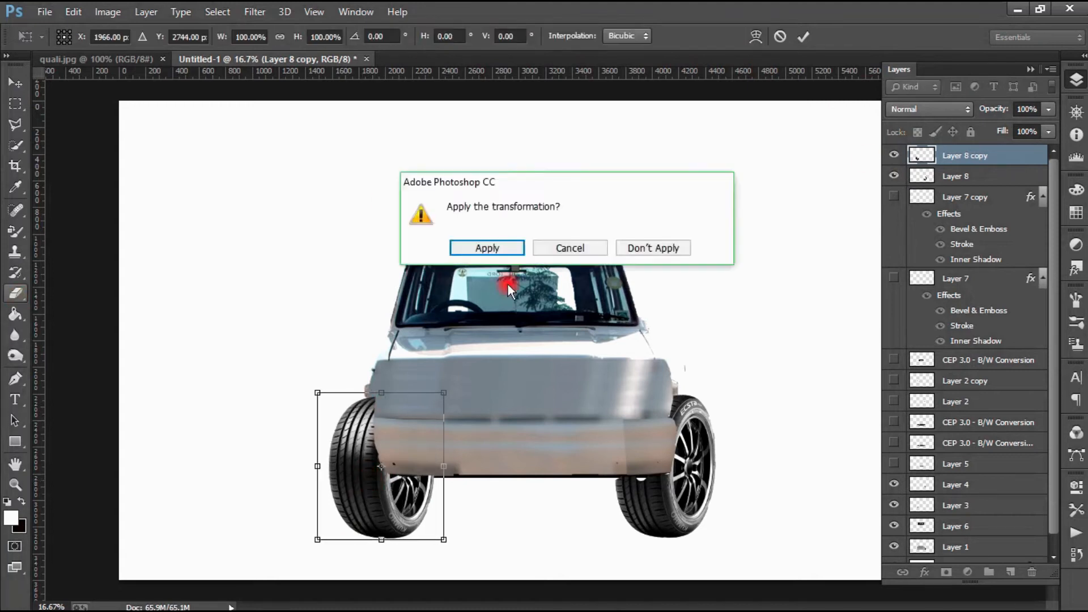
{"action": "left_click", "coordinate": [487, 247]}
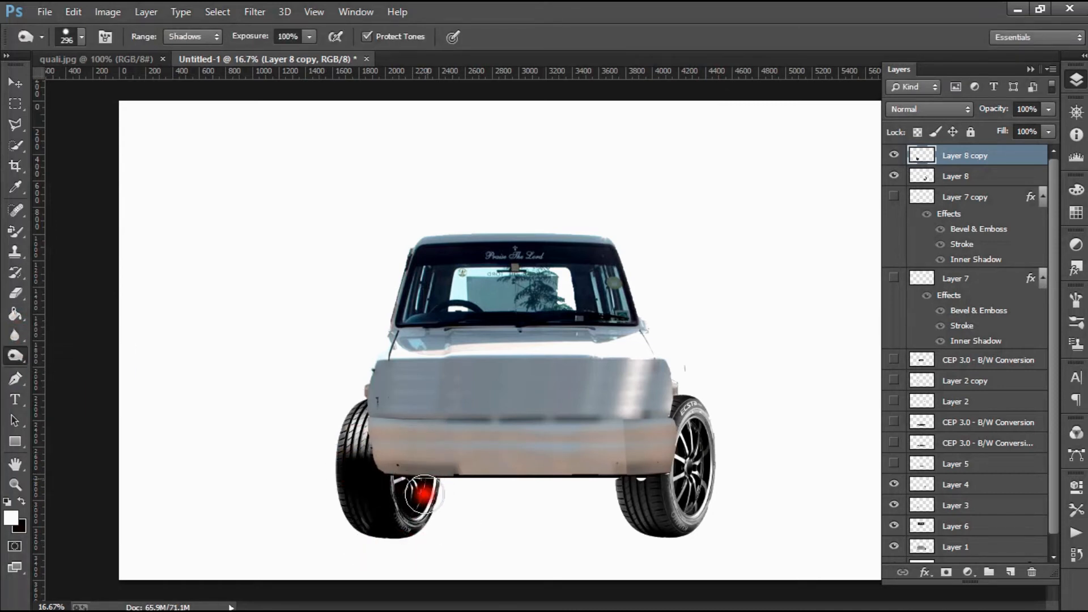
- Burn the shadows darker on the left and right tires
{"action": "left_click", "coordinate": [970, 176]}
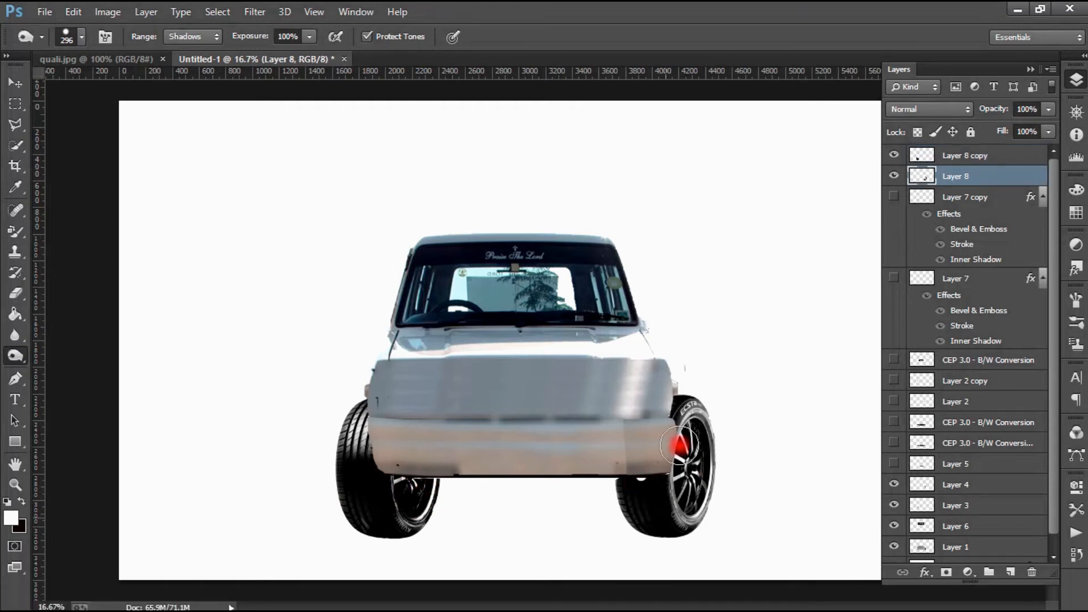
{"action": "left_click", "coordinate": [893, 463]}
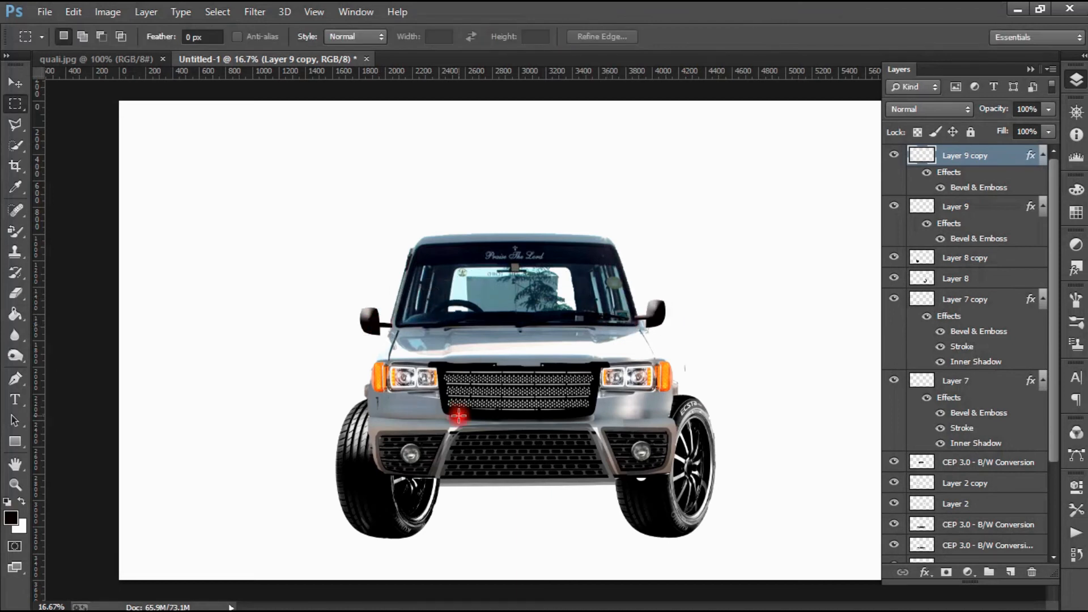
- Copy the black bar and close the scratch document without saving
{"action": "left_click", "coordinate": [79, 59]}
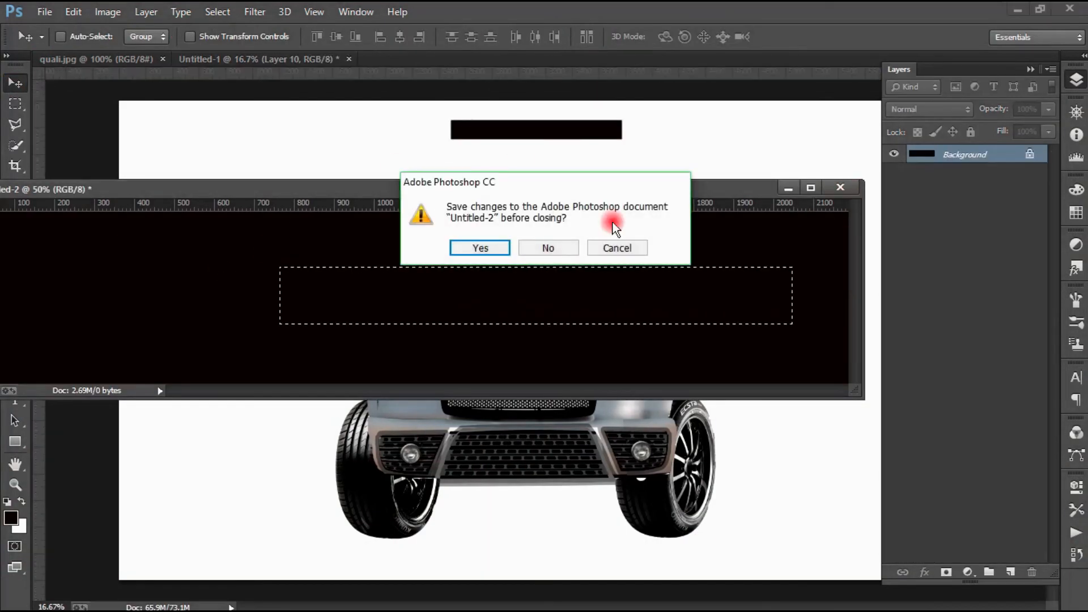
{"action": "left_click", "coordinate": [549, 247]}
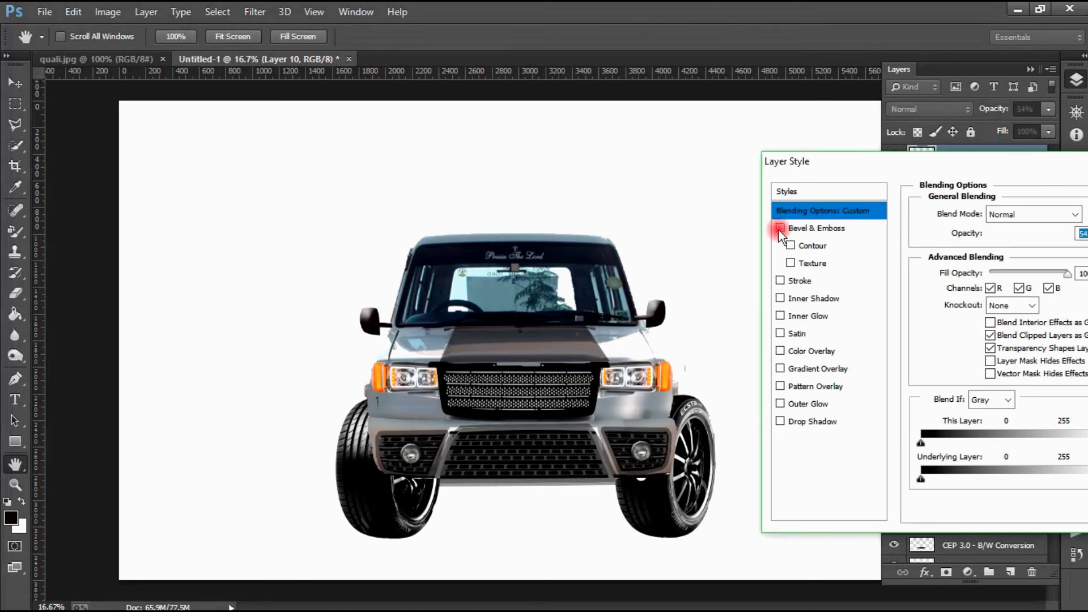
- Give the hood stripe a stroke and inner shadow with bevel off
{"action": "left_click", "coordinate": [814, 298]}
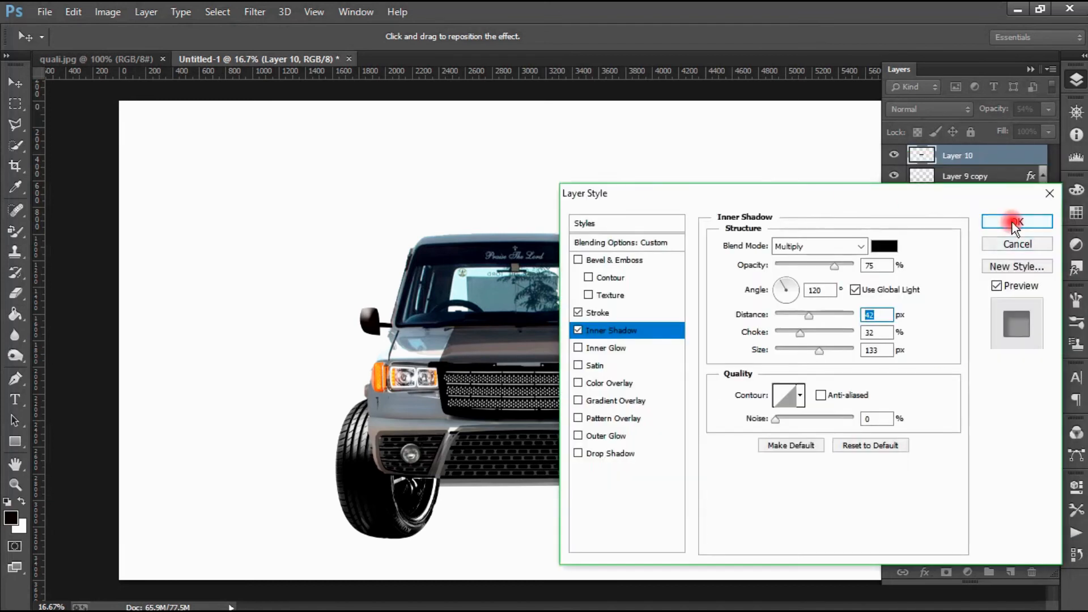
{"action": "left_click", "coordinate": [1016, 222]}
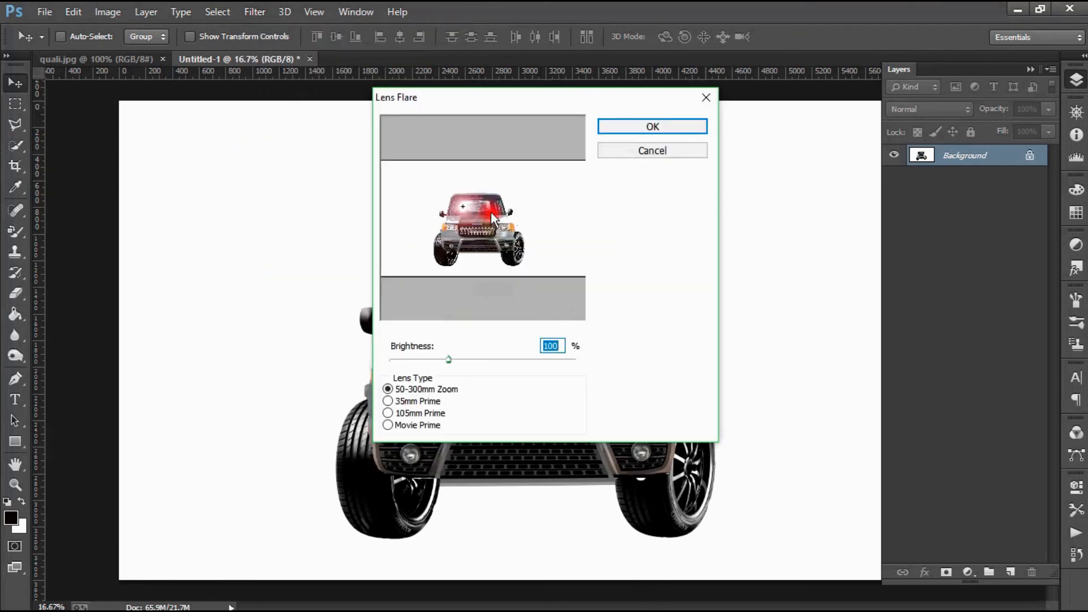
- Confirm the fog-lamp lens flare, then grade HSL: raise purple saturation, adjust blue saturation and darken blue luminance
{"action": "left_click", "coordinate": [653, 126]}
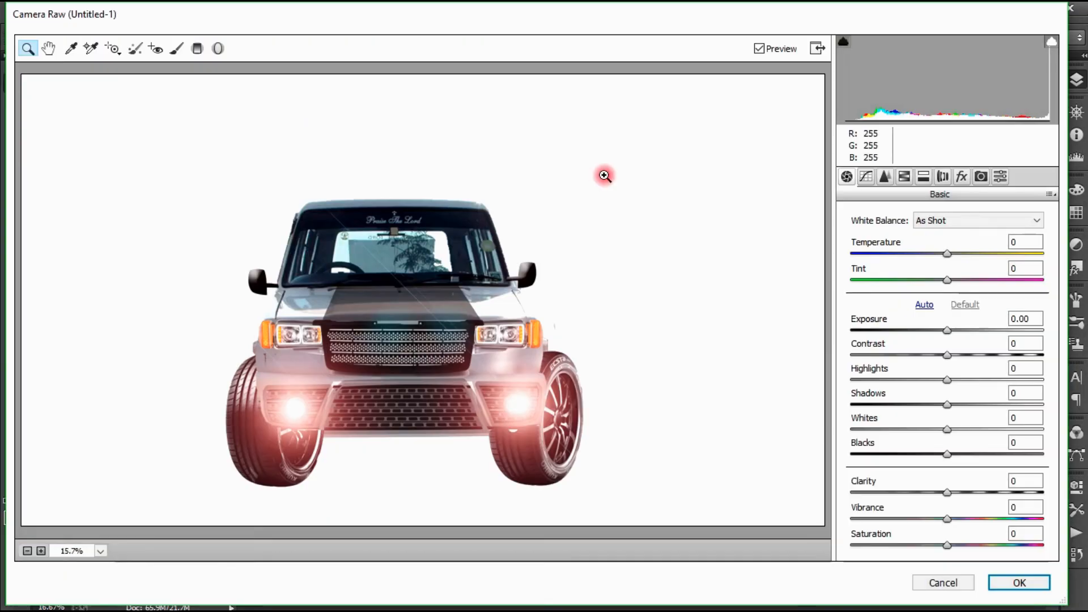
{"action": "left_click", "coordinate": [905, 176]}
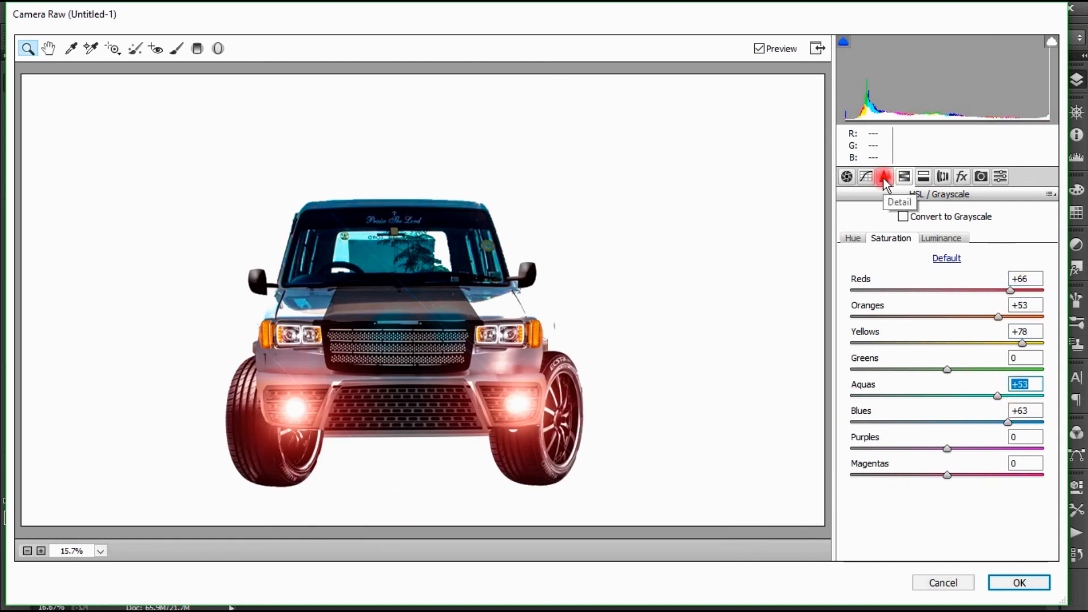
{"action": "left_click_drag", "start_coordinate": [945, 447], "coordinate": [971, 448]}
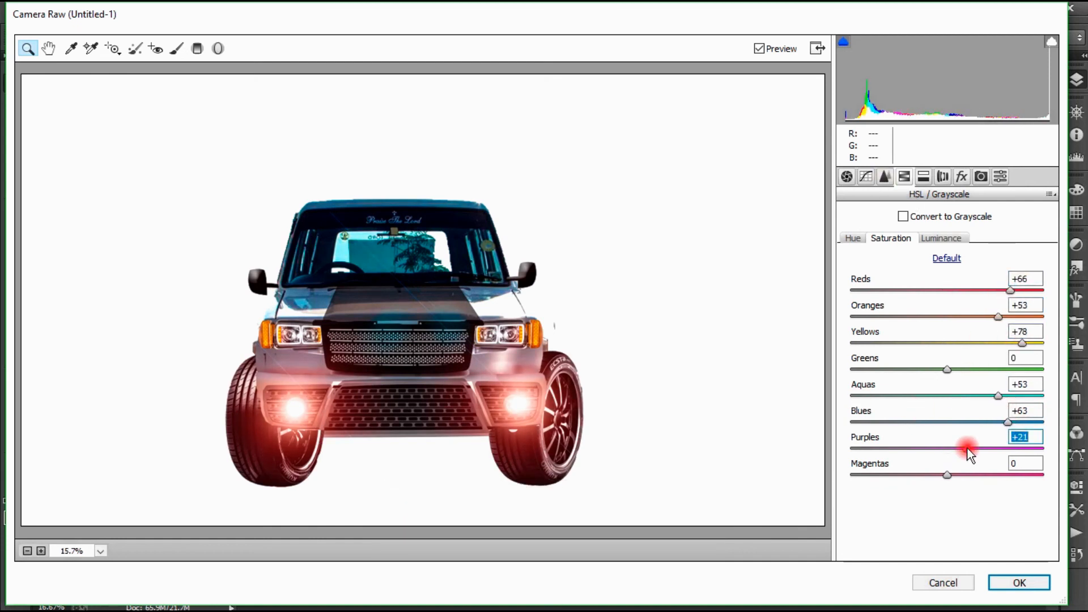
{"action": "left_click", "coordinate": [880, 415]}
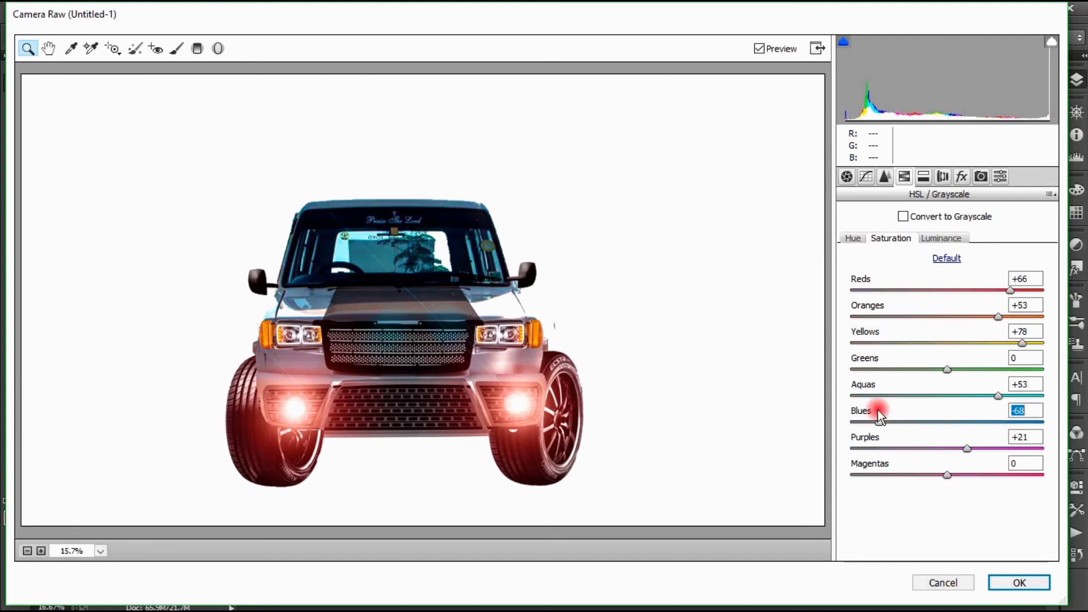
{"action": "left_click", "coordinate": [942, 238]}
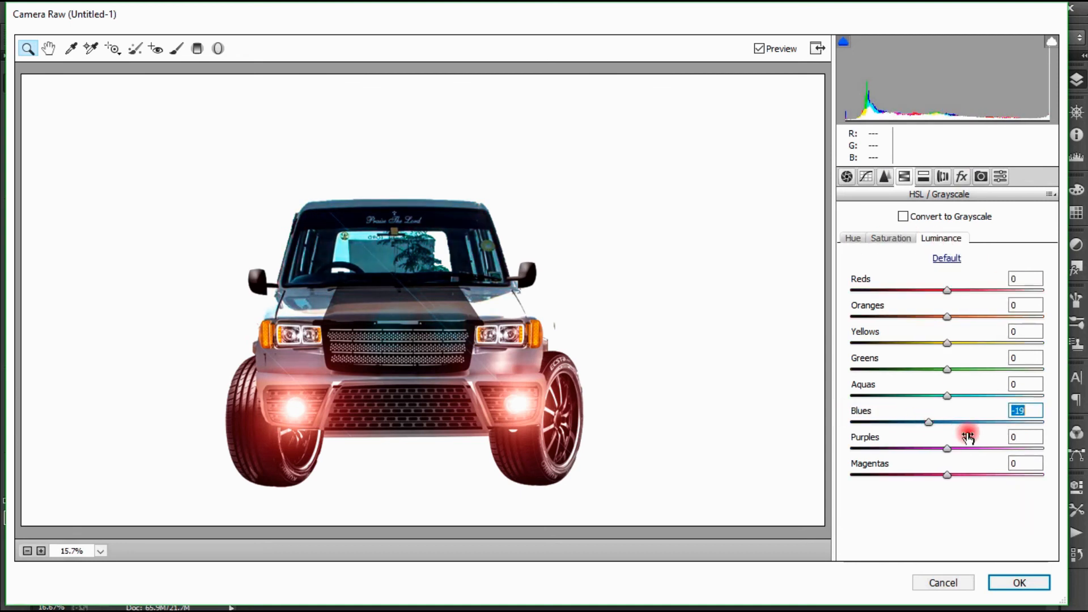
- Adjust Detail sharpening in Camera Raw and apply the colour grading to the image
{"action": "left_click", "coordinate": [884, 176]}
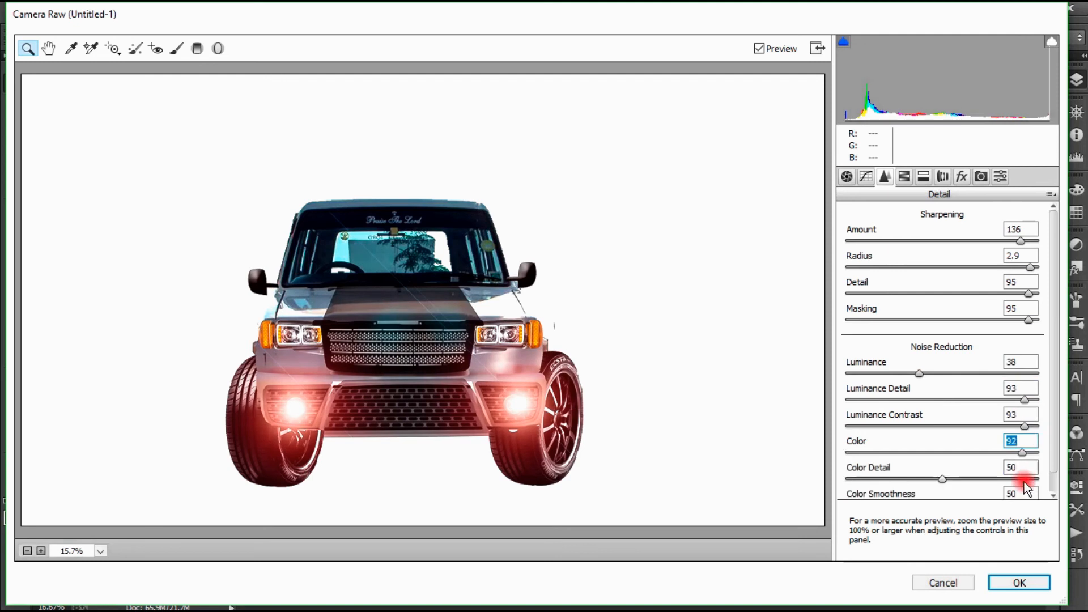
{"action": "left_click", "coordinate": [1014, 582]}
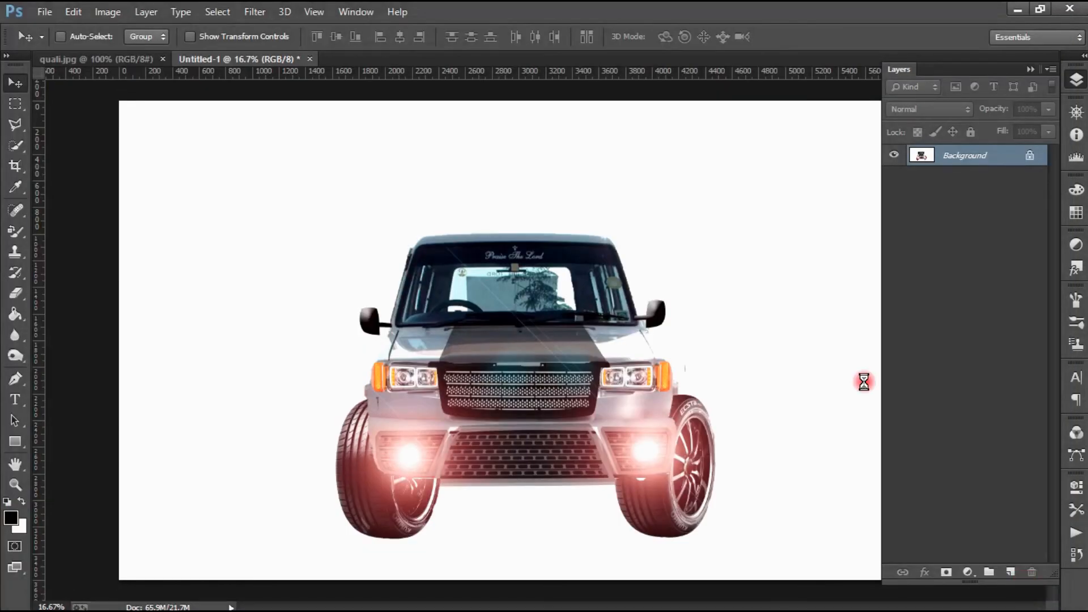